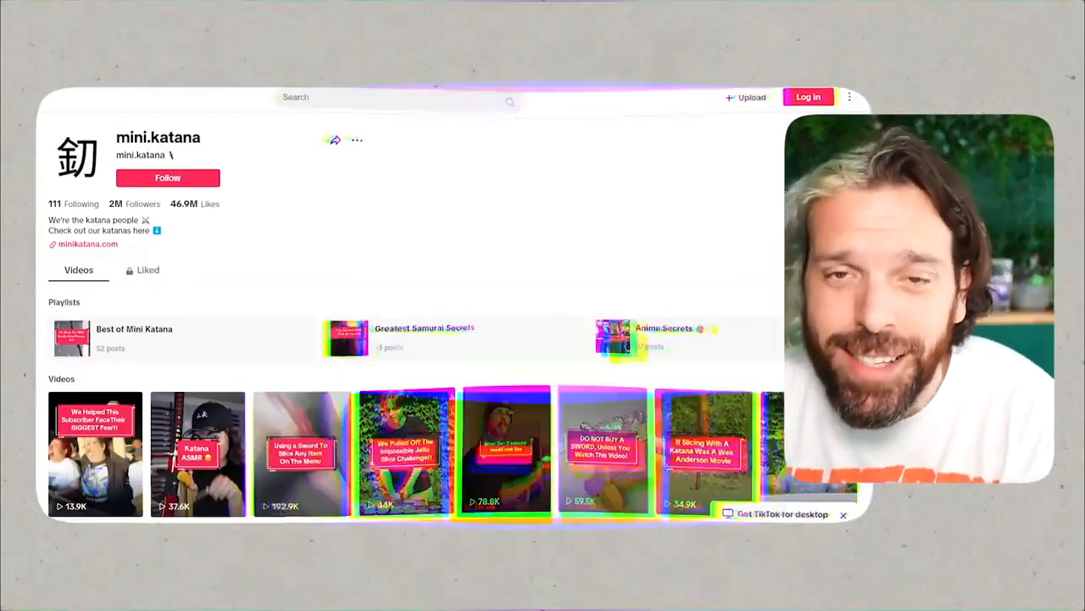
Scroll to Best Sellers and open the Battle-Ready Rengoku Katana (SHARP) product page.
scroll(down, 3)
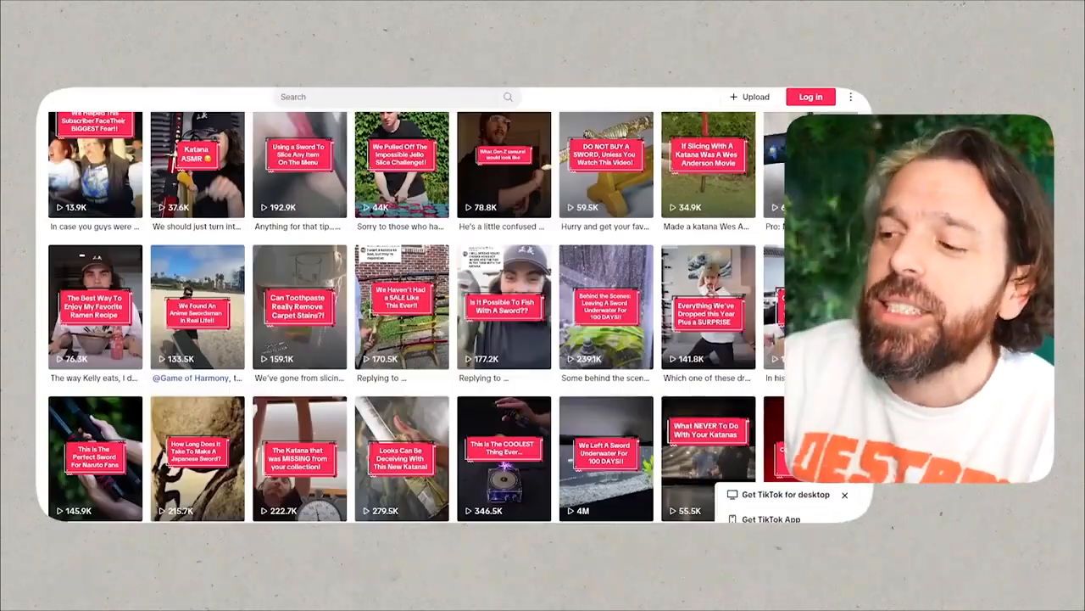
scroll(down, 3)
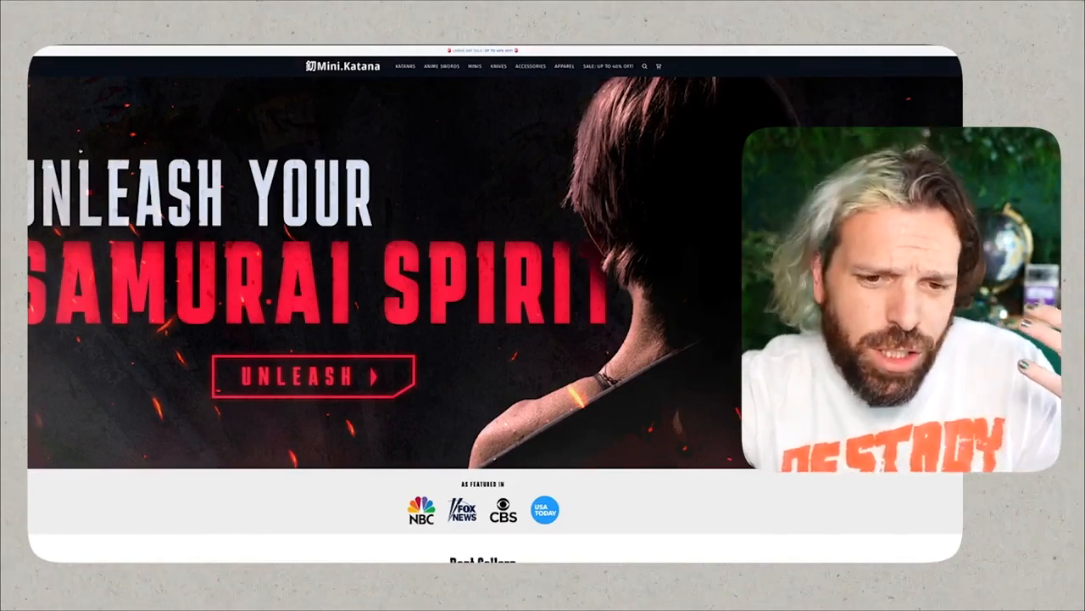
scroll(down, 3)
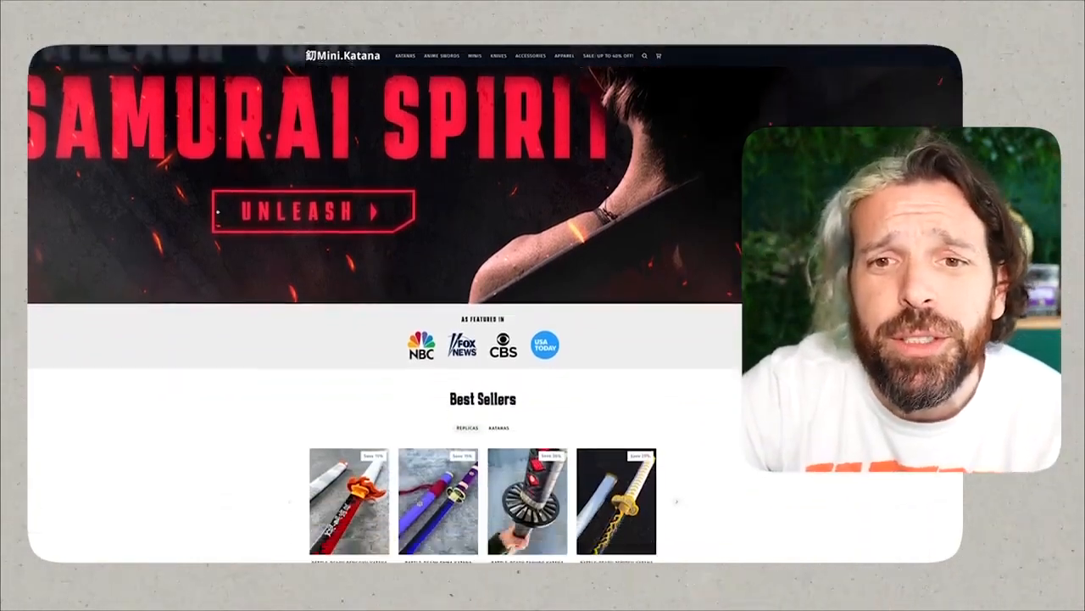
scroll(down, 3)
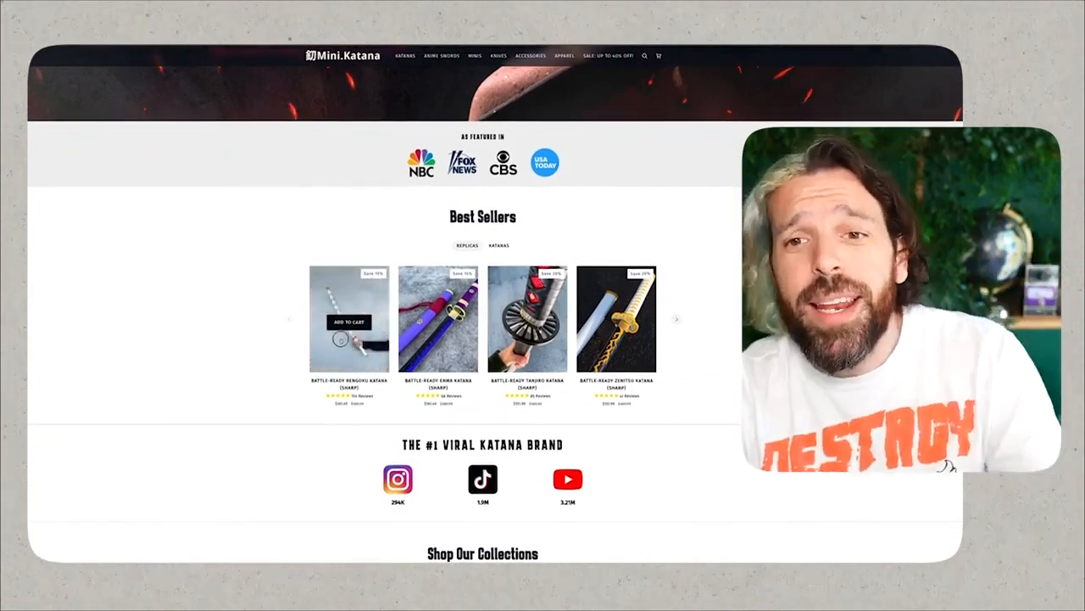
click(350, 319)
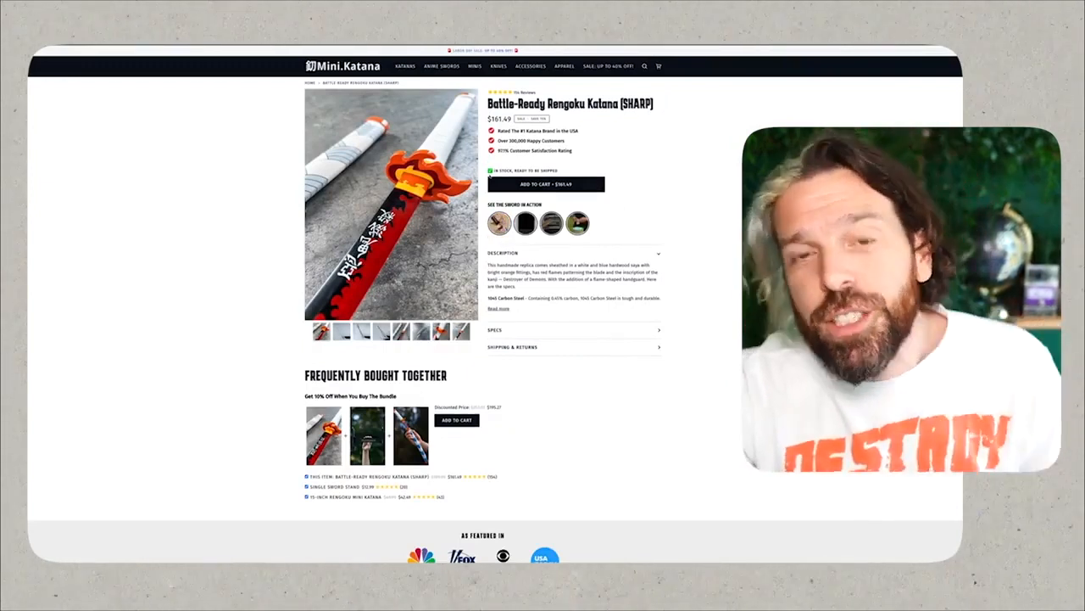
click(525, 222)
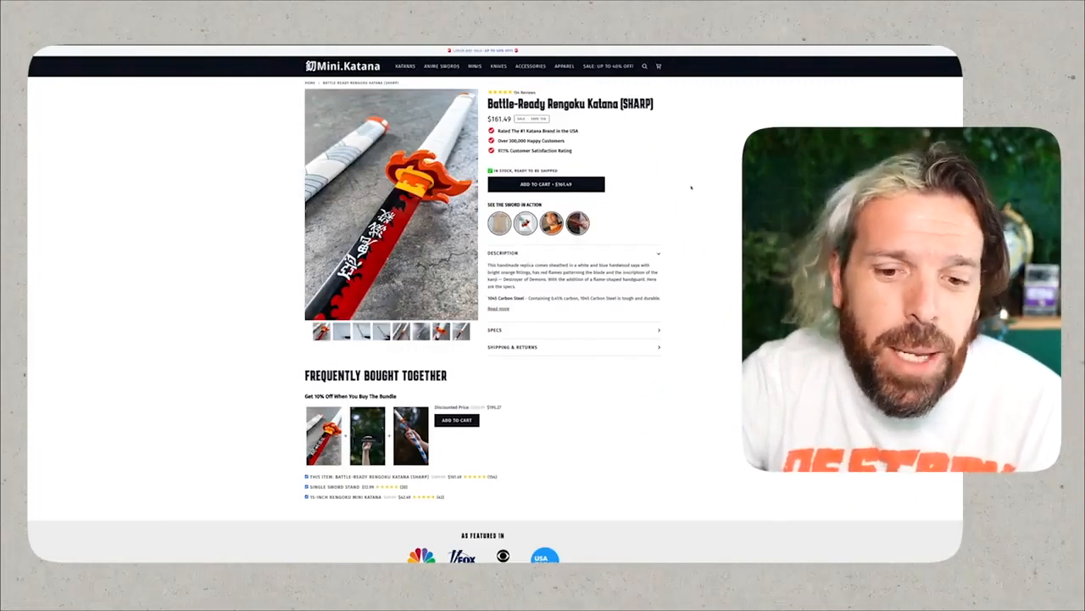
Scroll through the Rengoku Katana product's customer reviews.
scroll(down, 3)
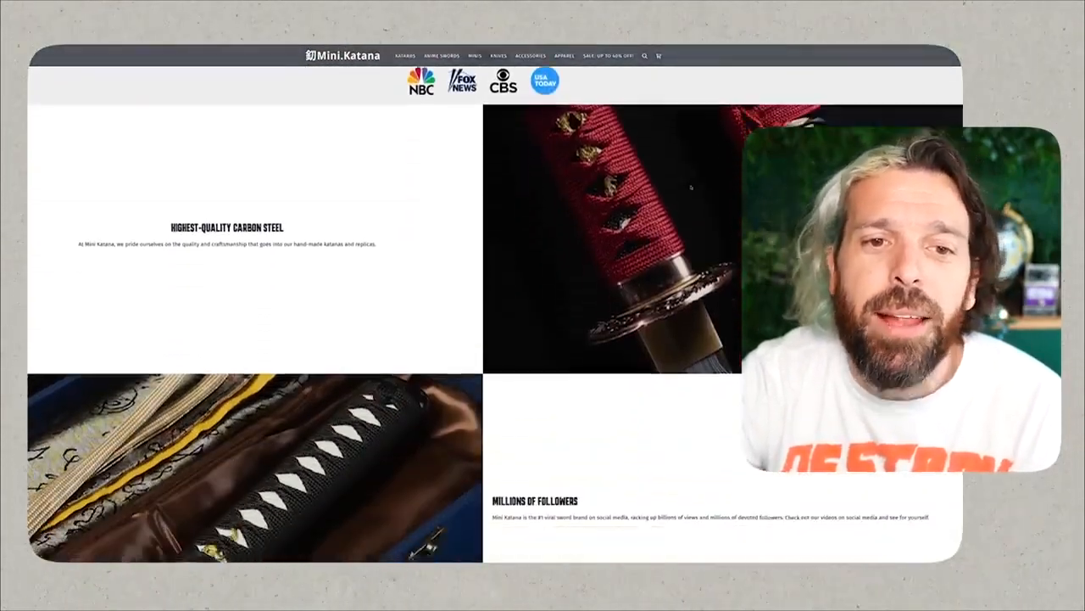
scroll(down, 3)
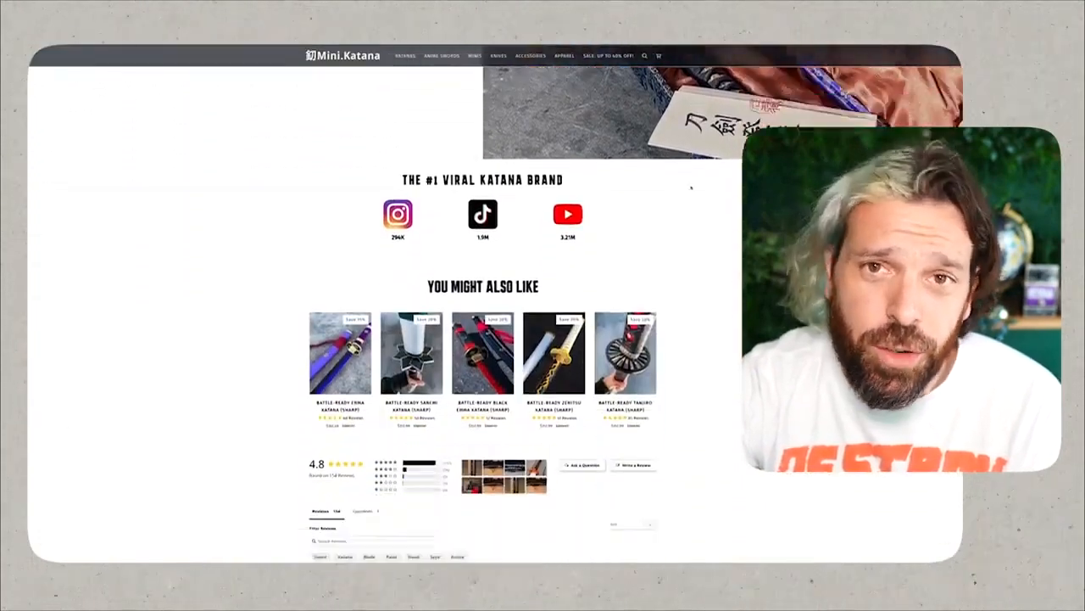
scroll(down, 3)
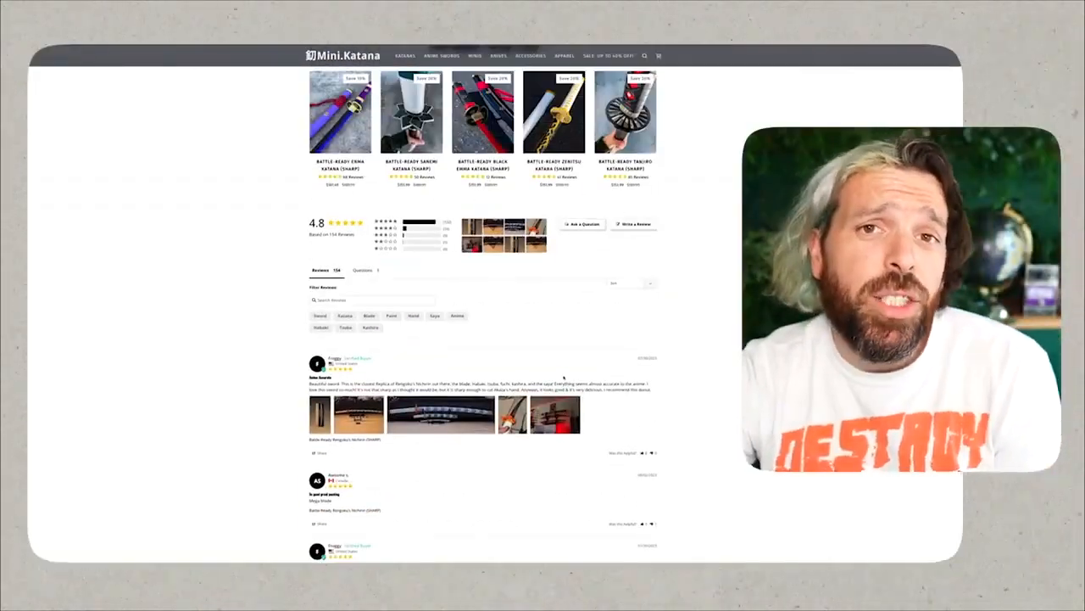
scroll(up, 3)
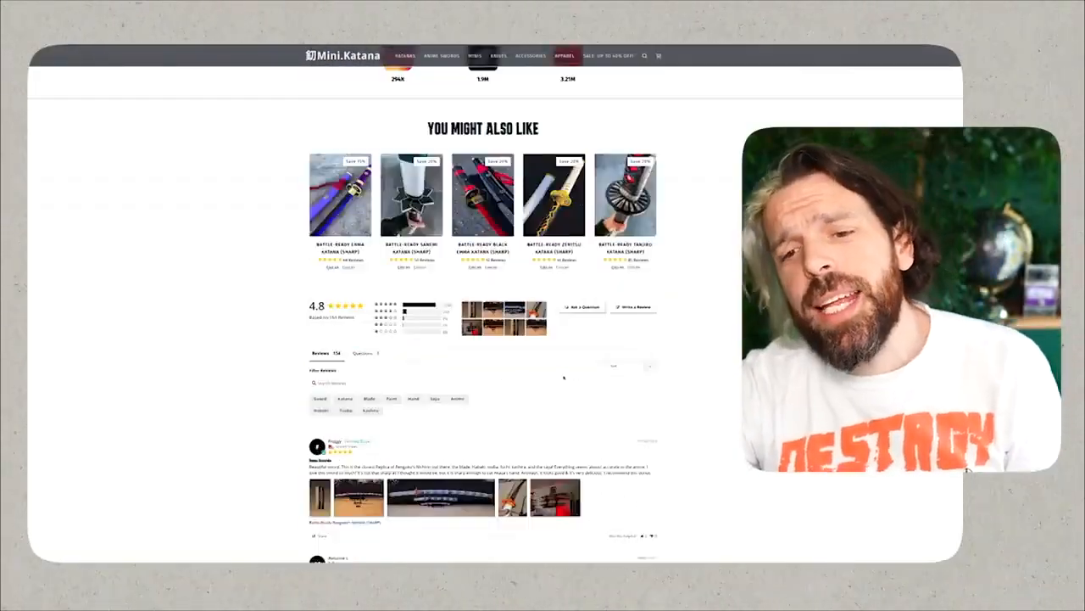
scroll(down, 3)
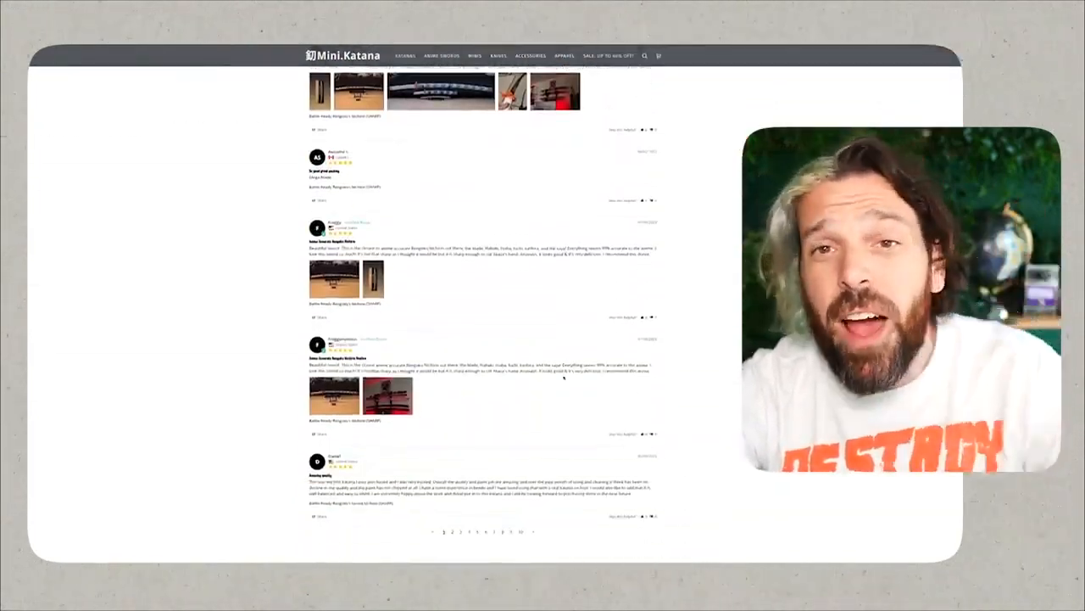
scroll(down, 3)
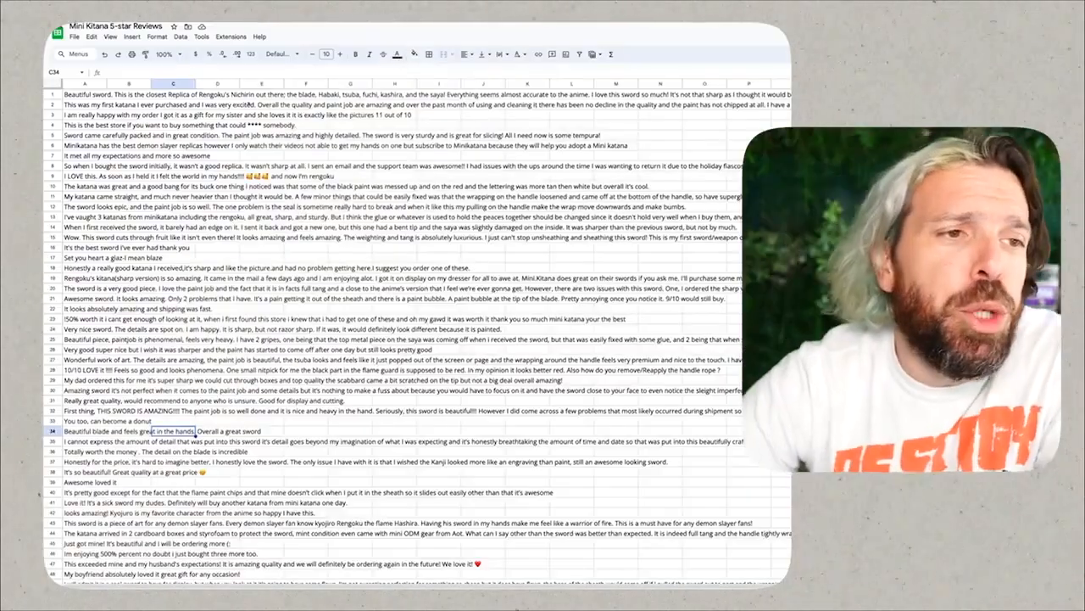
Export the Mini Katana 5-star Reviews sheet as a PDF scaled to fit the page.
click(74, 36)
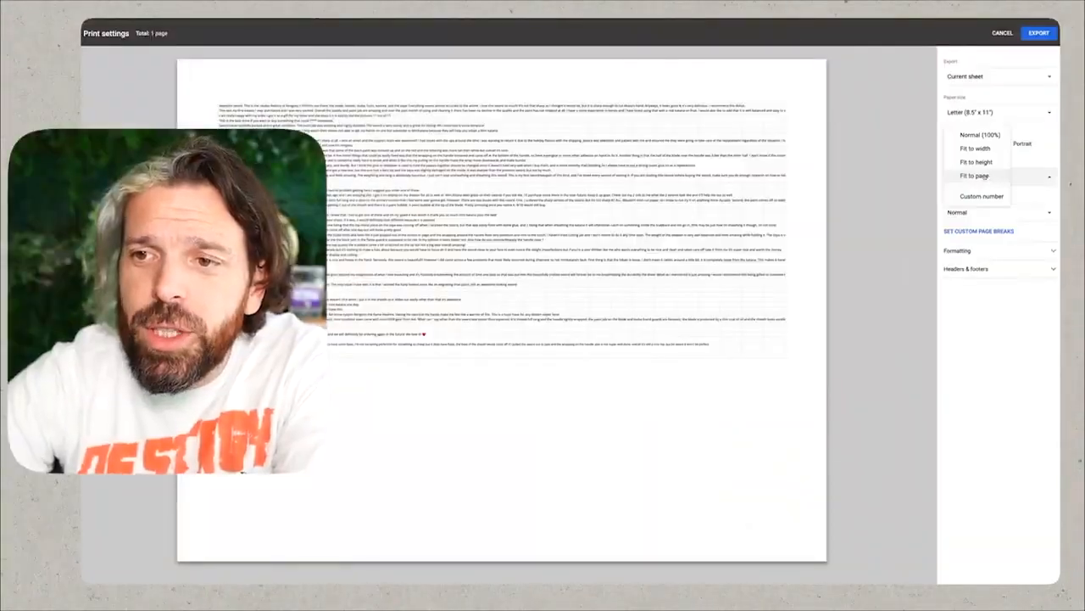
click(999, 112)
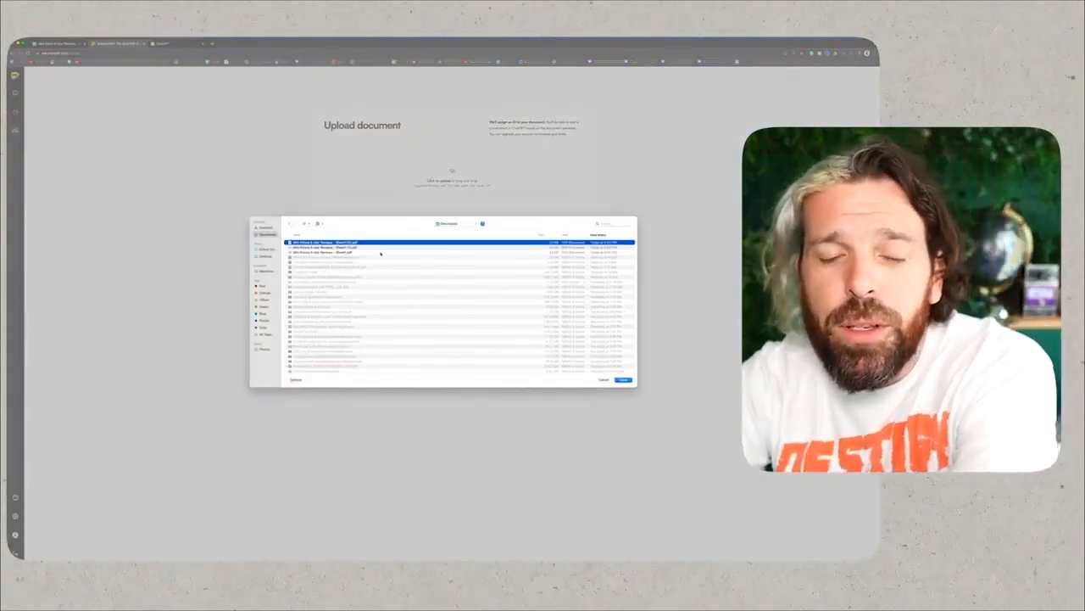
click(624, 380)
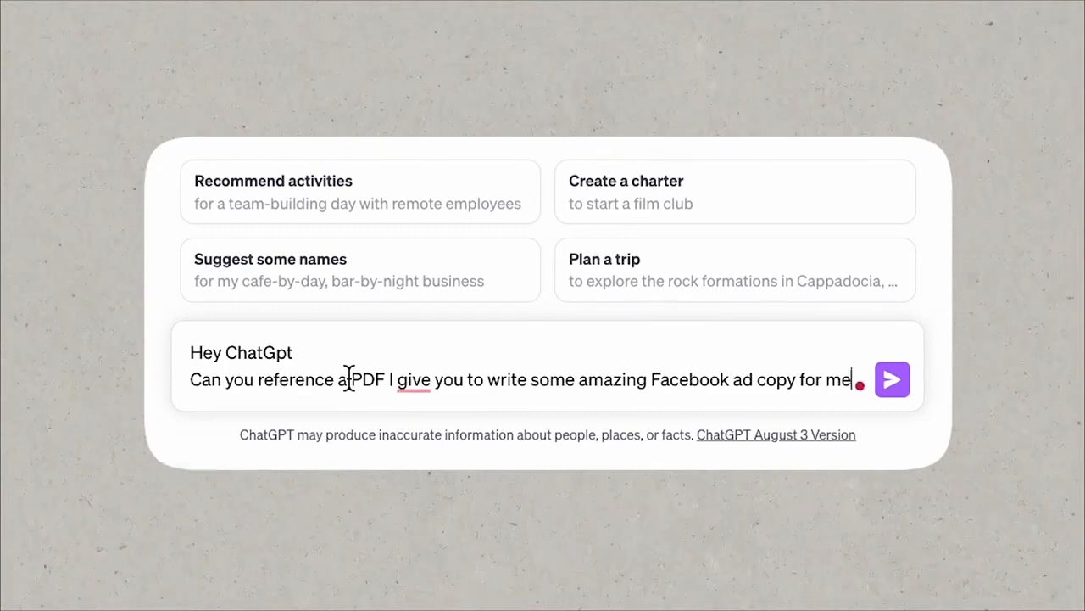
Send the PDF-referencing request, then open AskYourPDF's upload page from the reply.
click(891, 379)
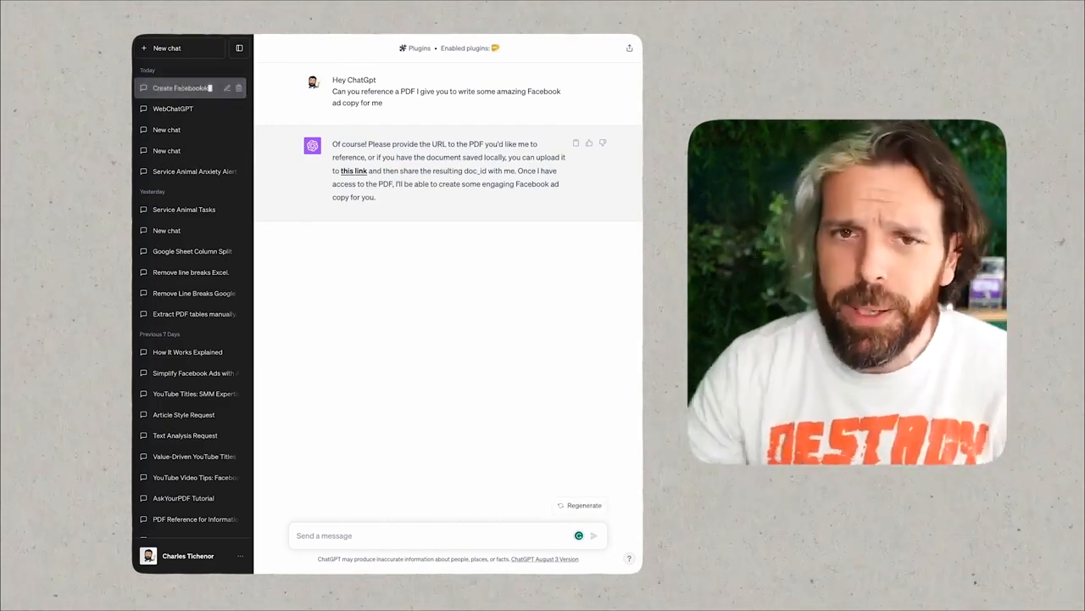
click(354, 171)
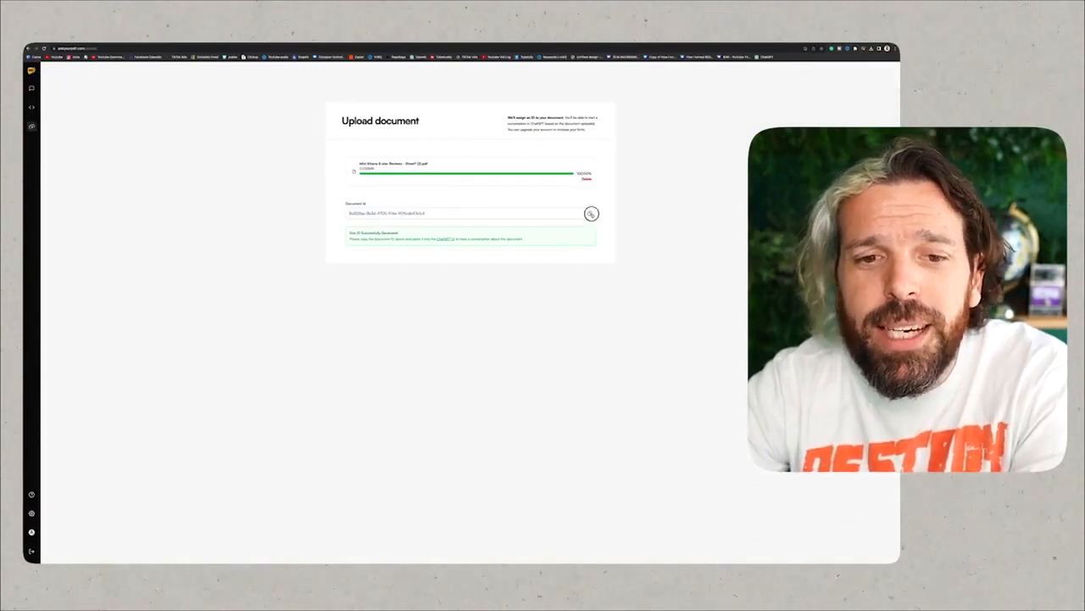
Copy the uploaded reviews PDF's Document ID from AskYourPDF.
click(591, 213)
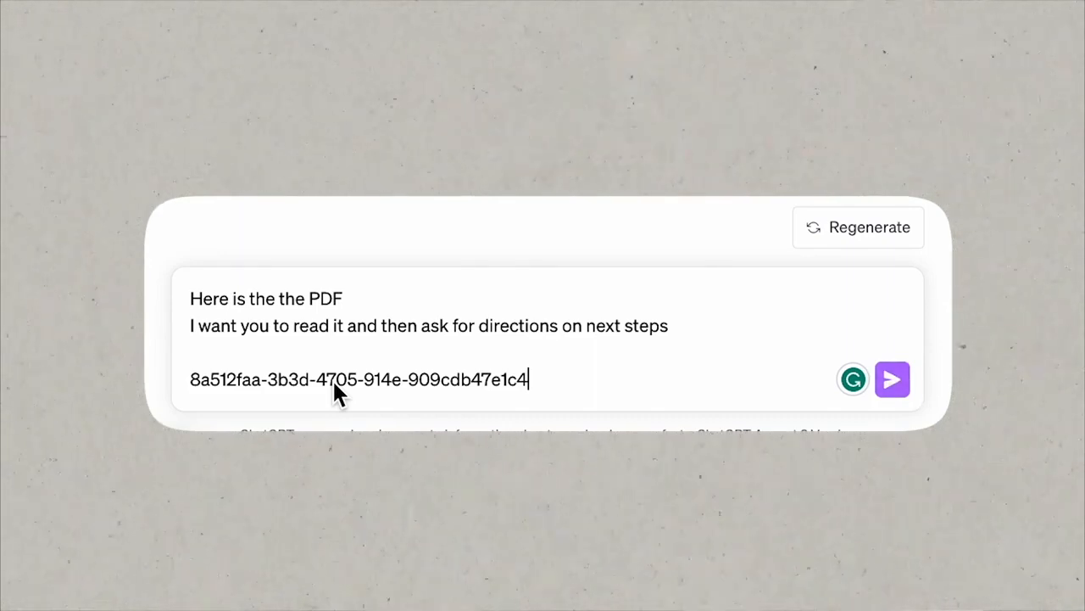
Send ChatGPT the message containing the AskYourPDF document ID.
click(891, 379)
text(Can you please analyze and tell me the tone, timbre and voice of the reviews?)
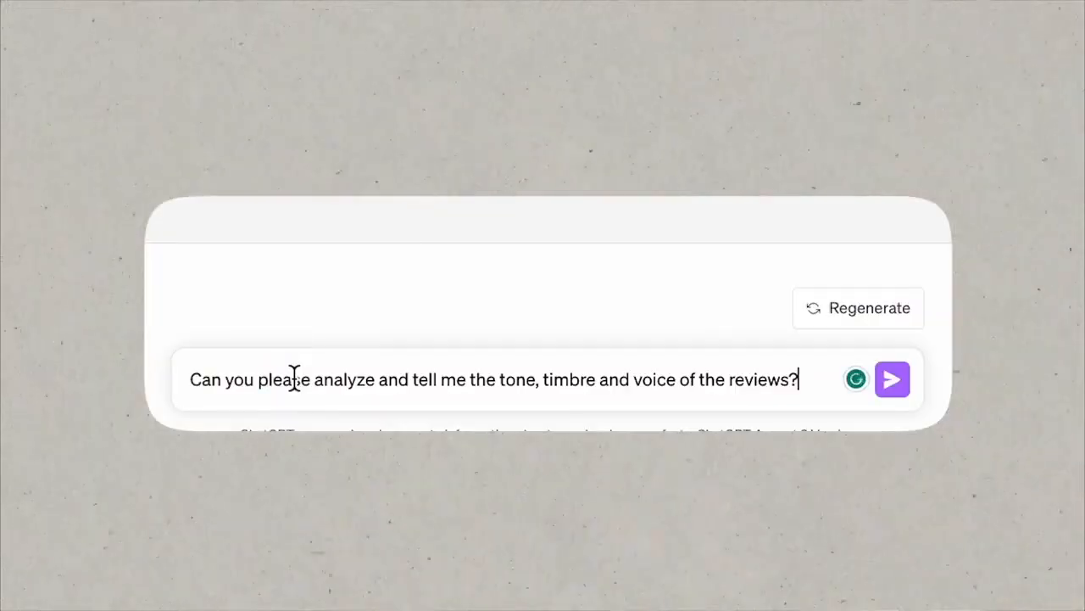
Submit the question asking for the reviews' tone, timbre and voice.
click(891, 379)
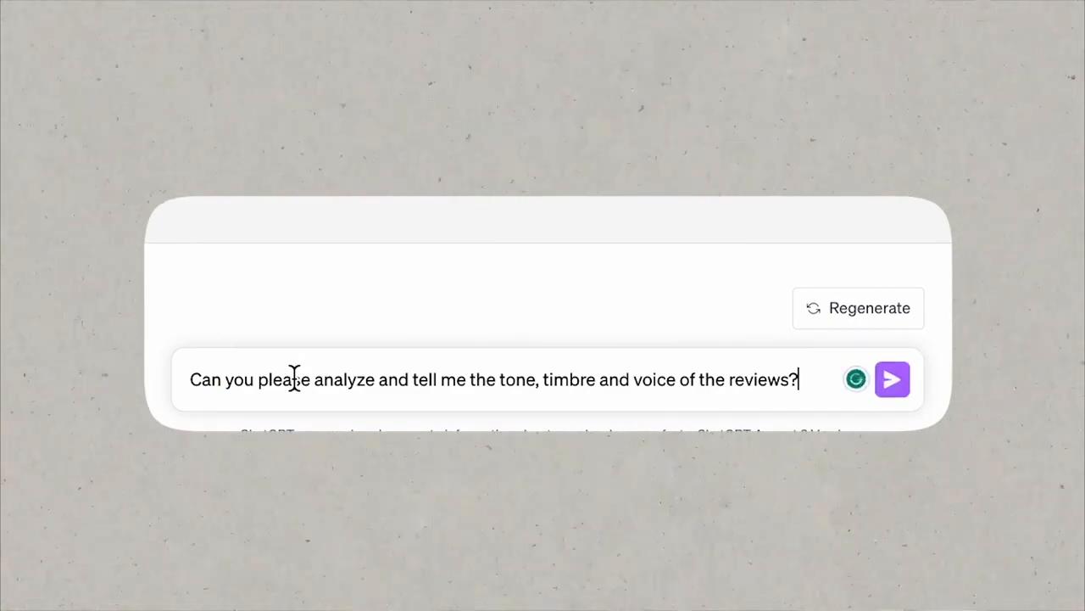
click(891, 379)
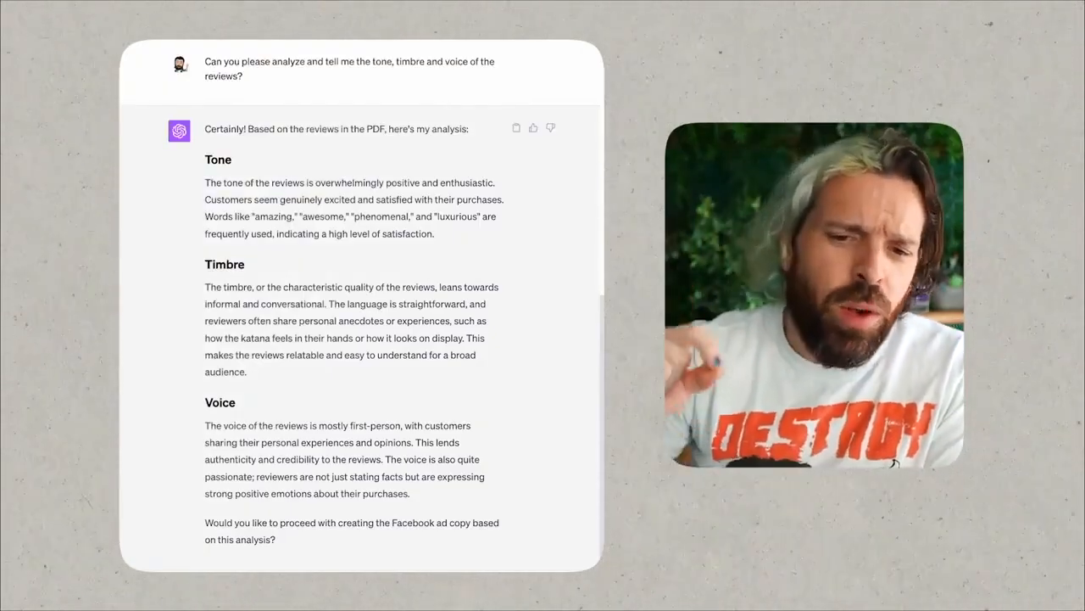